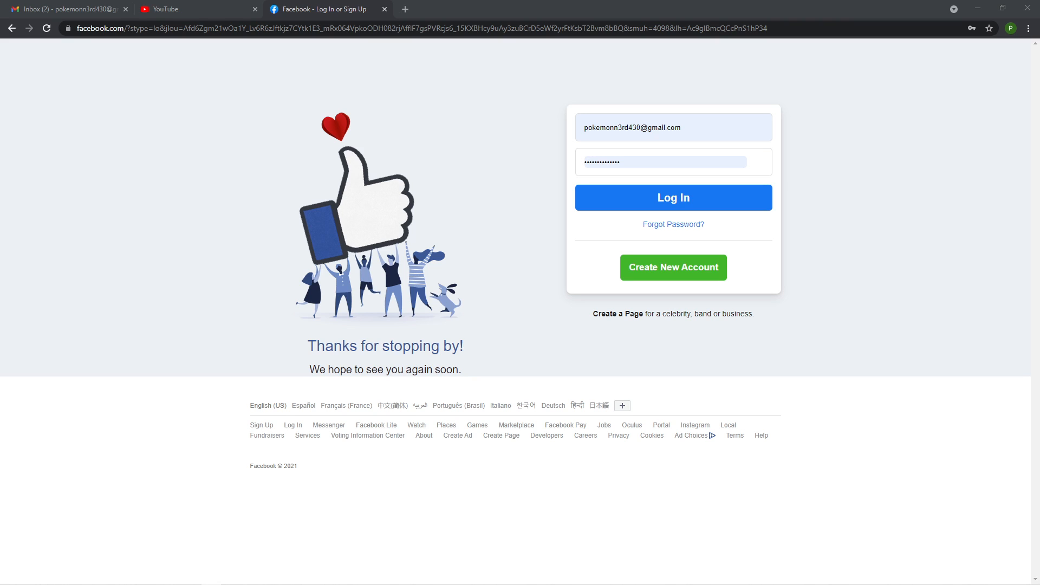
pyautogui.moveTo(62, 480)
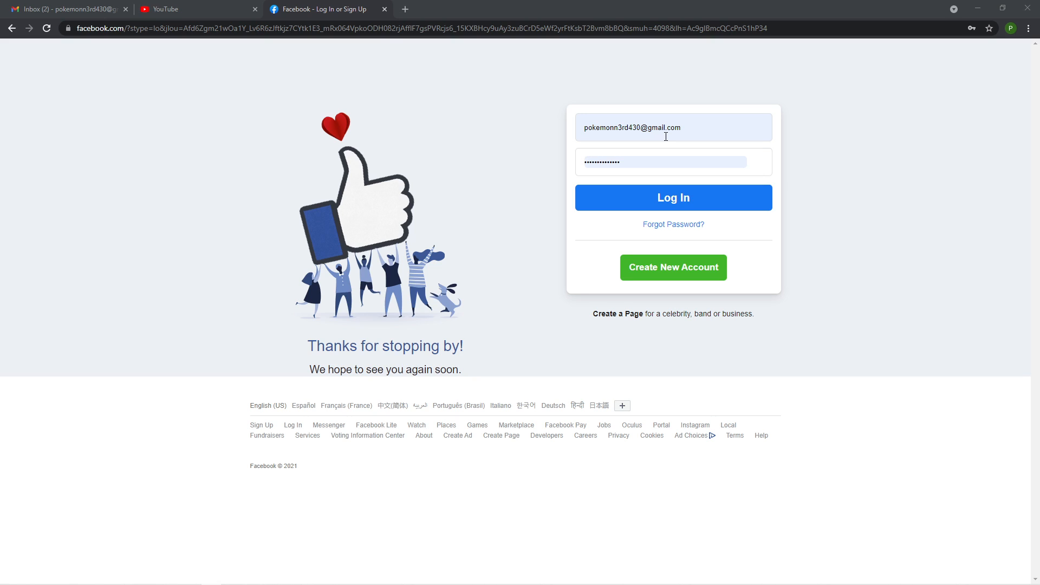
# Fill the email and saved password, then inspect the password input in DevTools (F12)
pyautogui.click(673, 126)
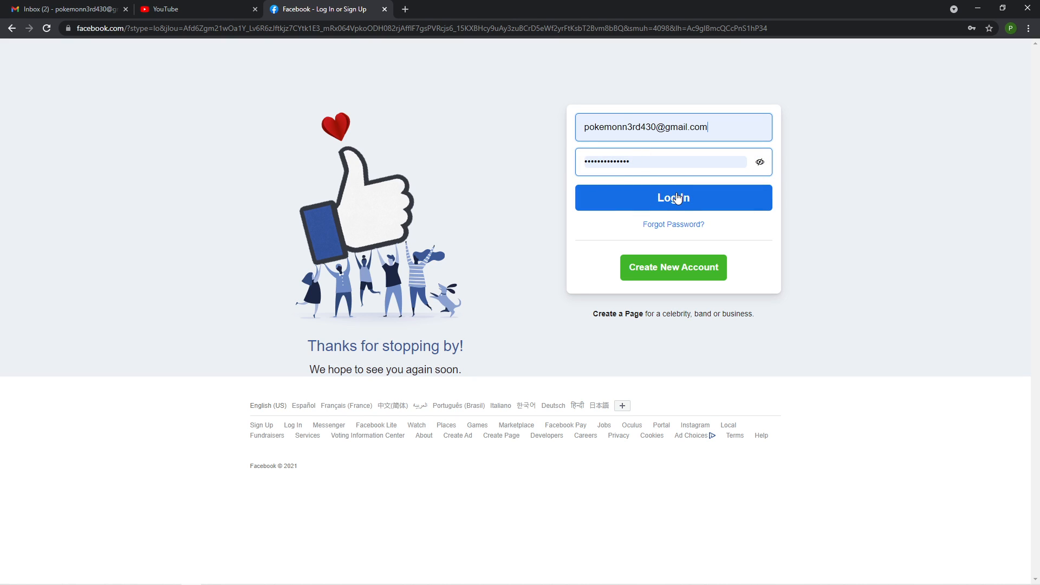
pyautogui.moveTo(684, 156)
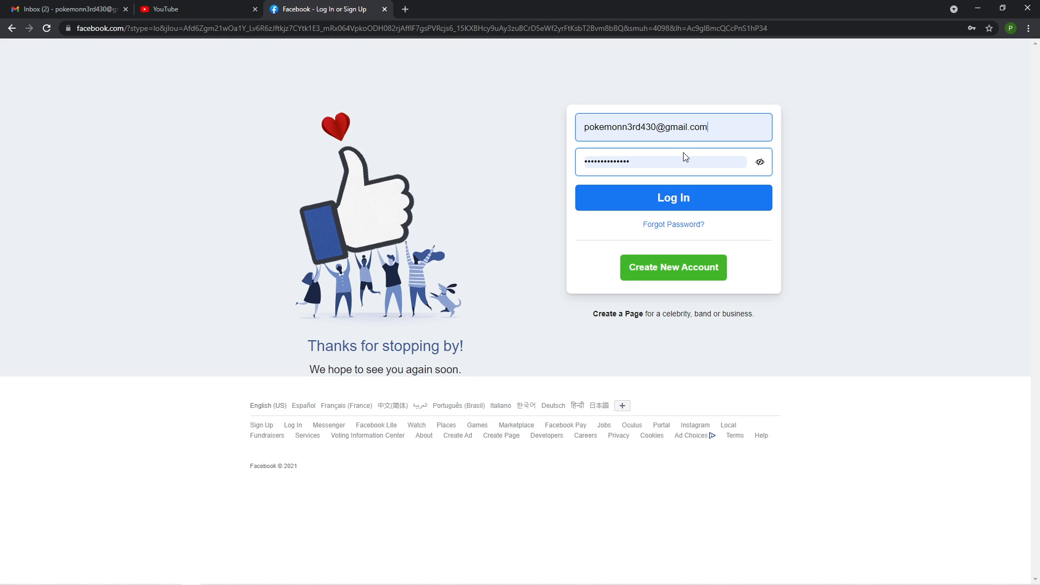
pyautogui.click(660, 161)
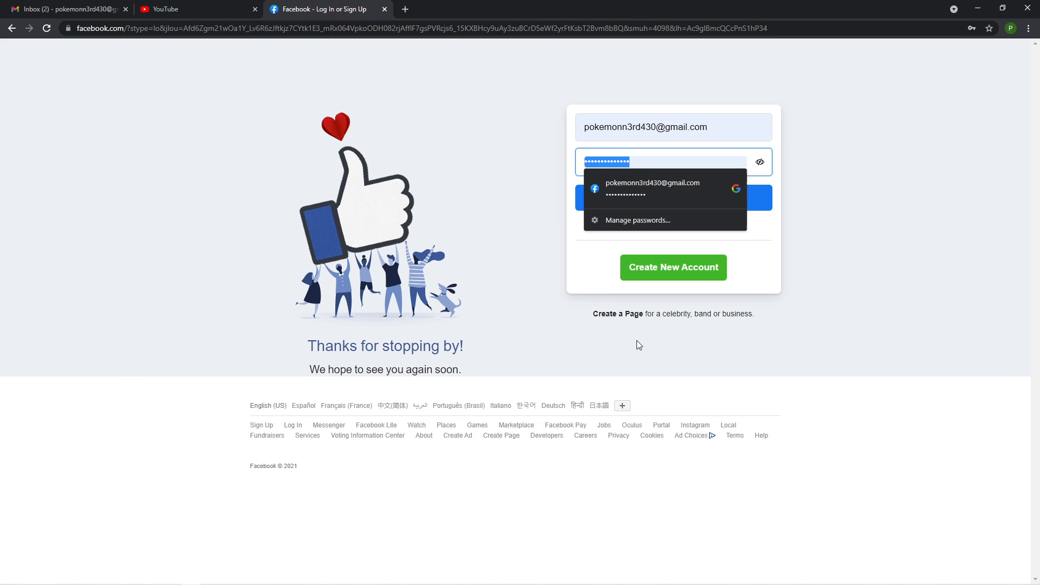
pyautogui.press('F12')
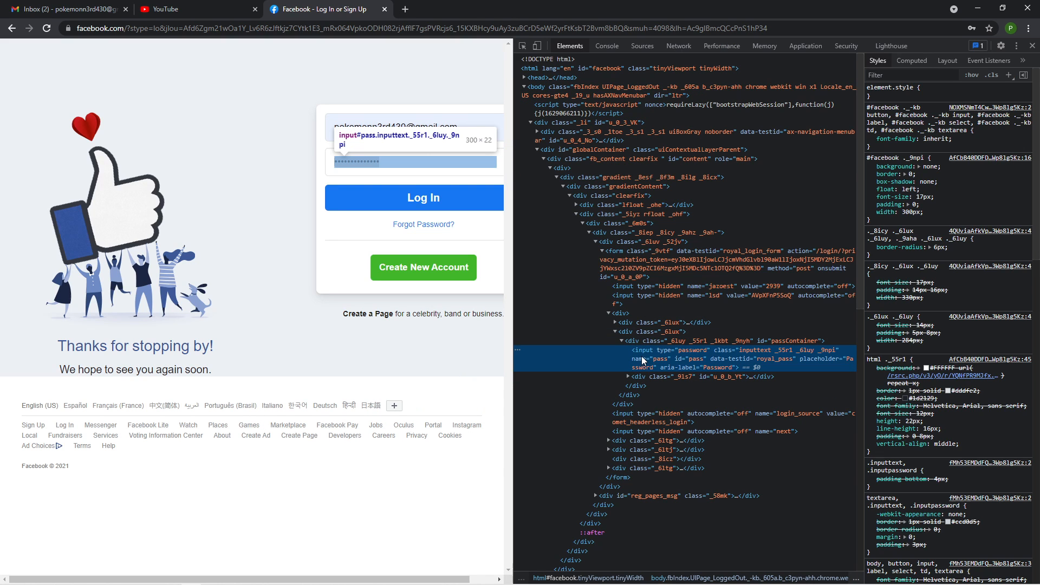
pyautogui.moveTo(666, 359)
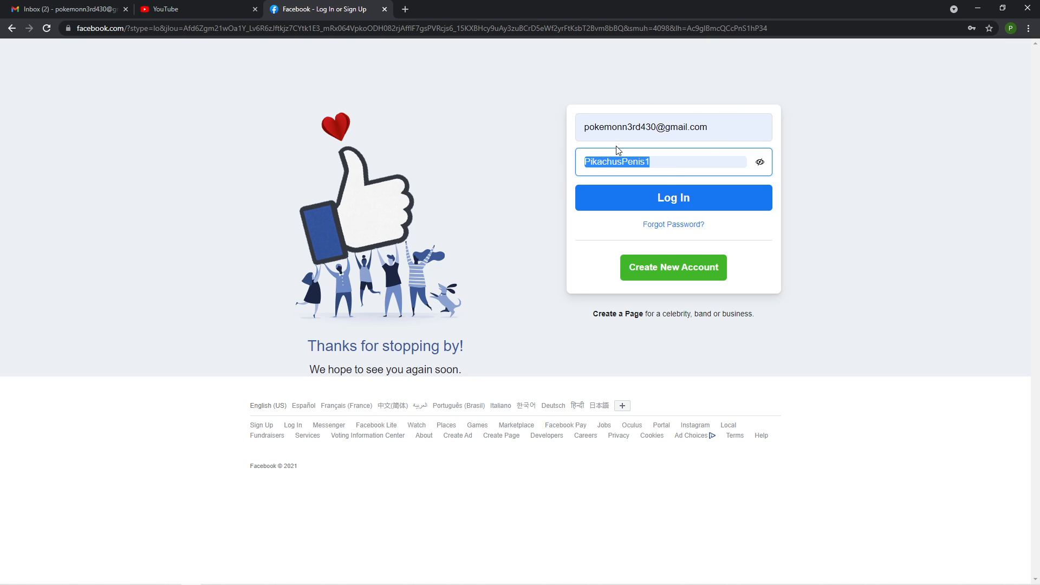
pyautogui.moveTo(581, 172)
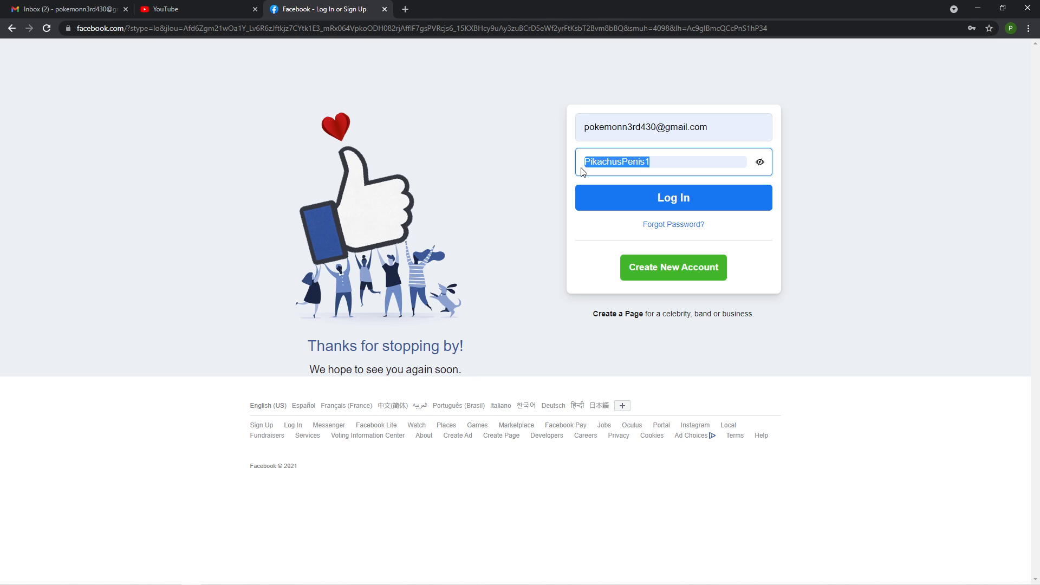
# Log in and focus the 5-digit field on the Enter Confirmation Code page
pyautogui.click(673, 197)
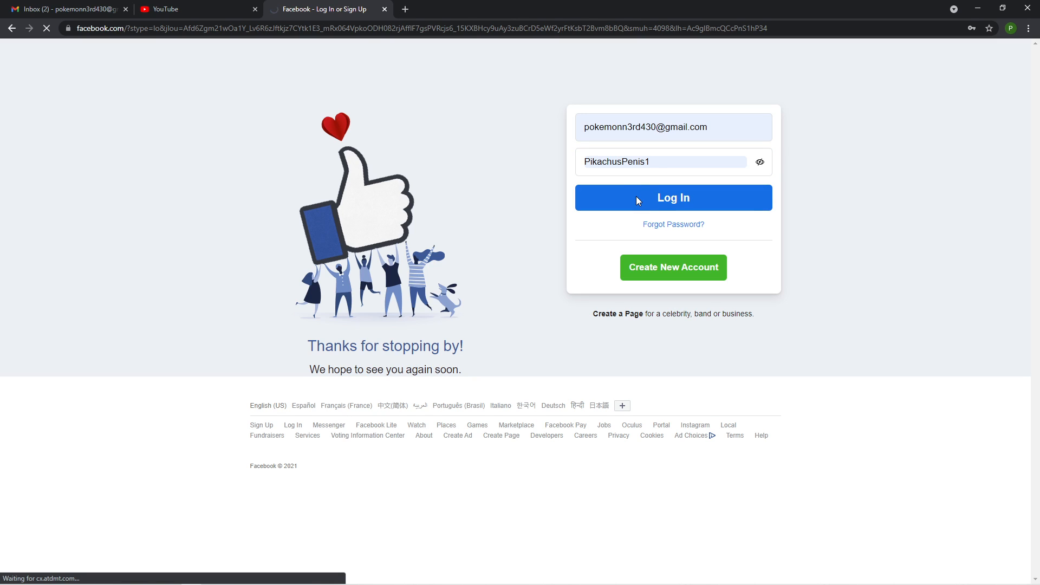
pyautogui.click(673, 197)
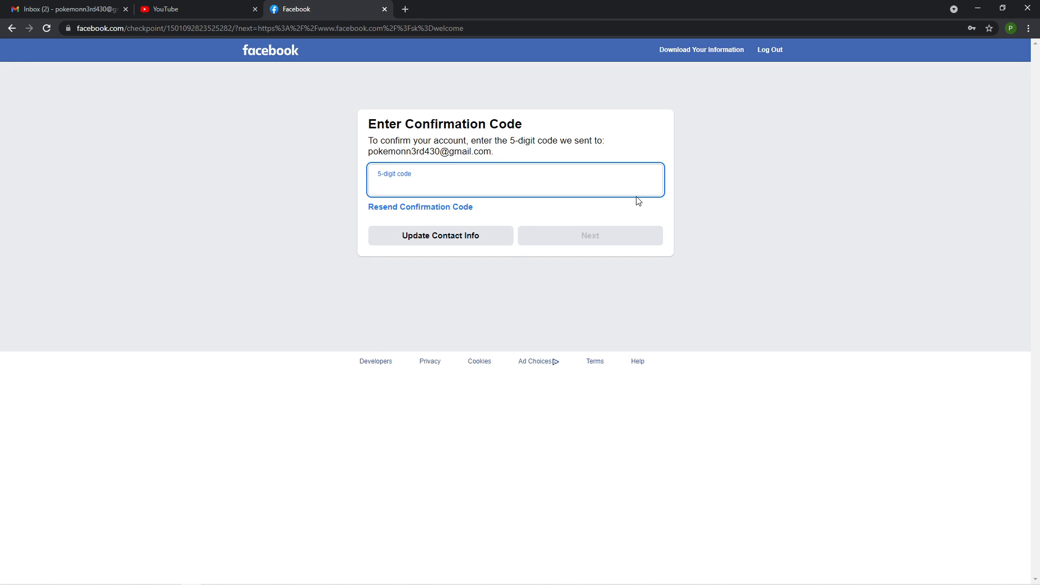
pyautogui.click(516, 180)
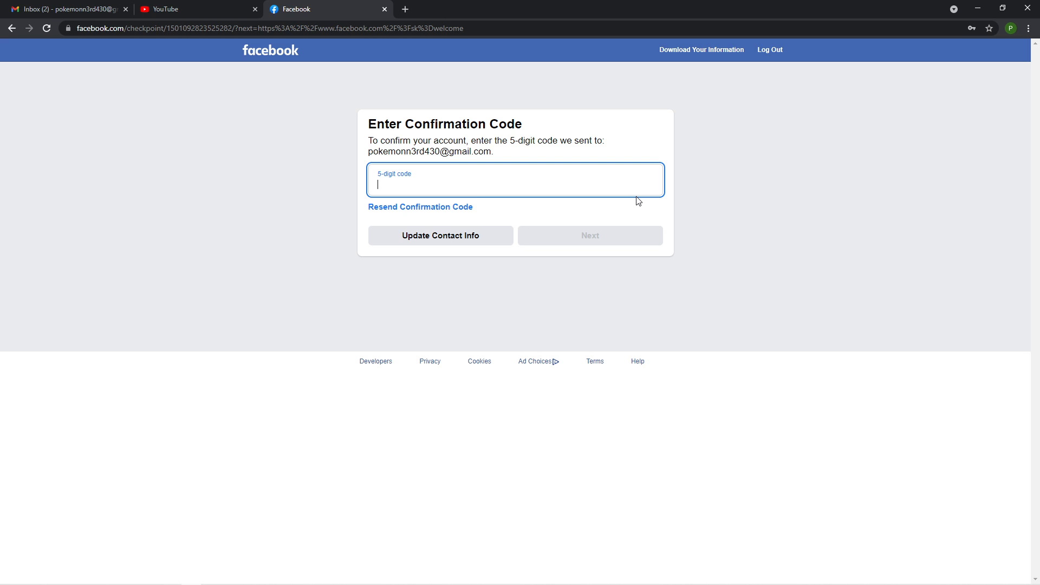